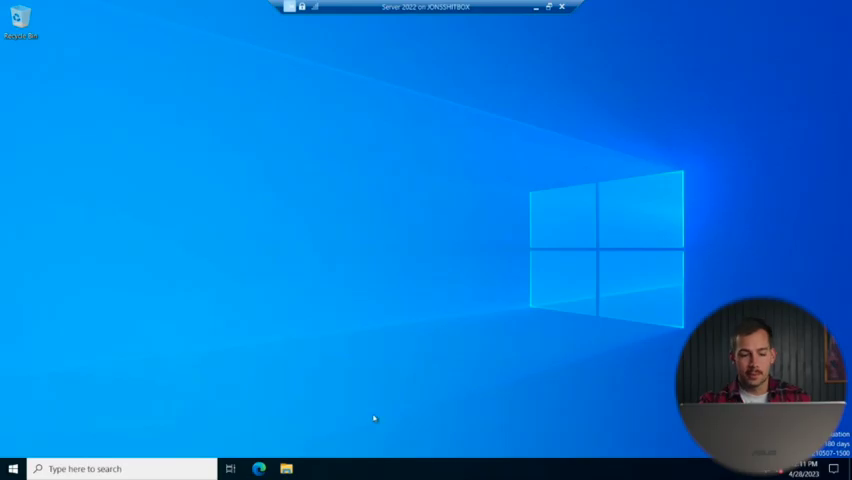
# Launch Windows PowerShell as administrator from the Start menu.
pyautogui.click(13, 468)
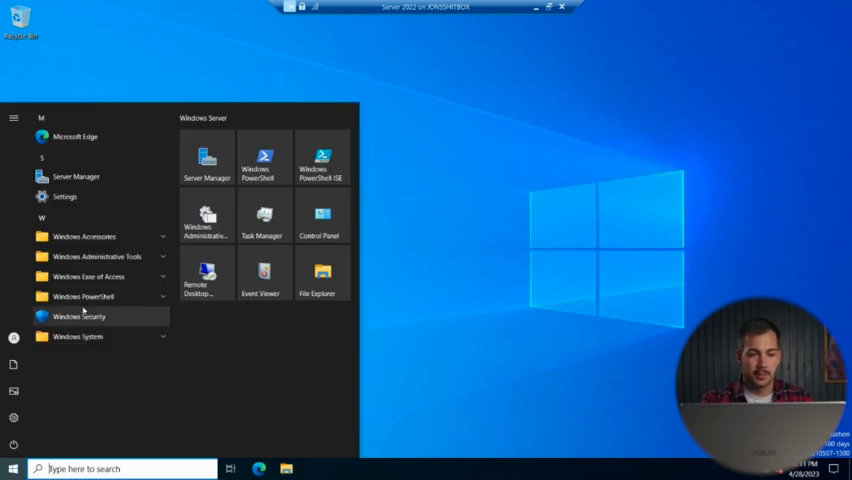
pyautogui.click(263, 160)
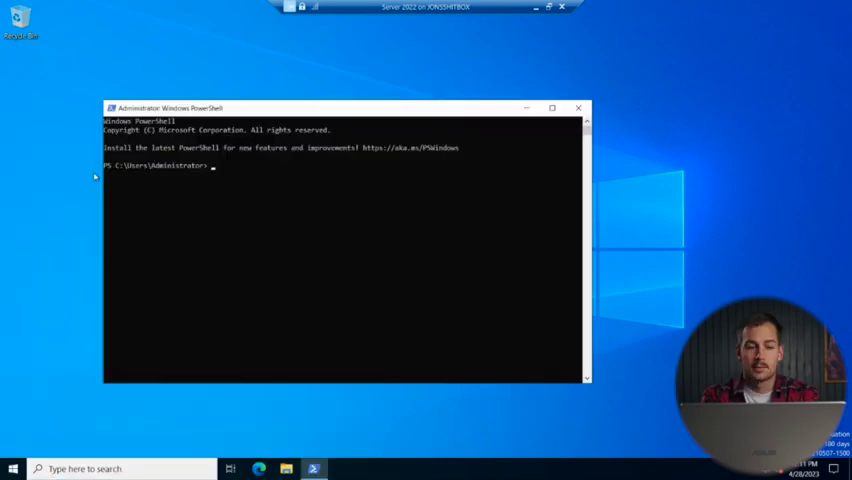
# Run dism /online /get-currentedition to confirm the ServerStandardEval edition.
pyautogui.write('dism')
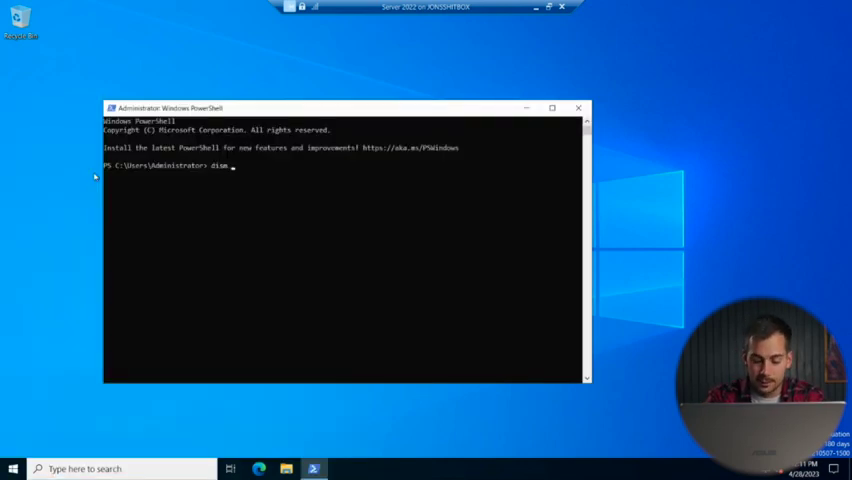
pyautogui.write('/online /')
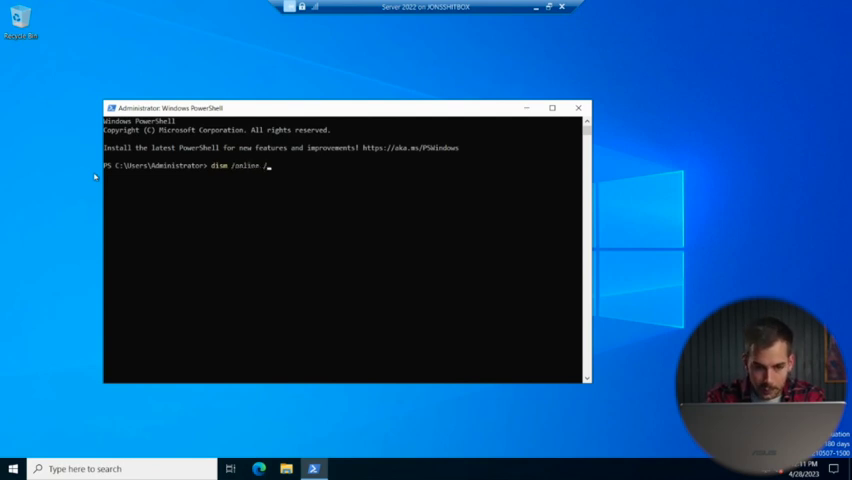
pyautogui.write('get')
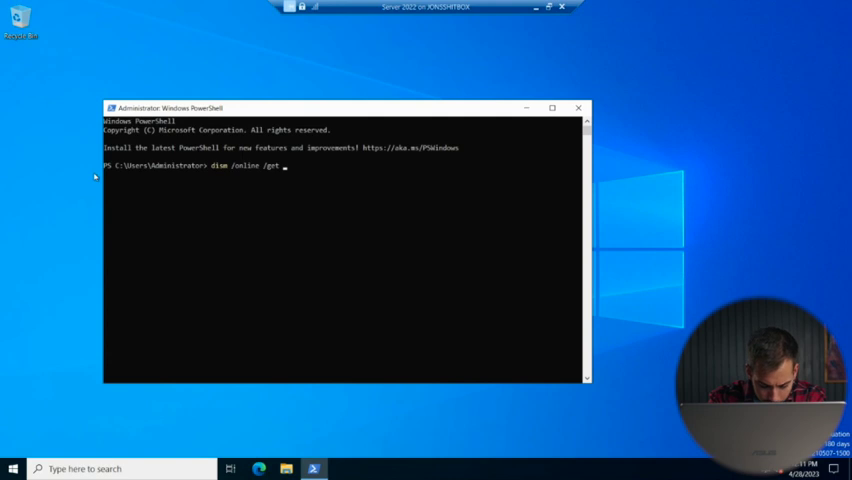
pyautogui.write('cu')
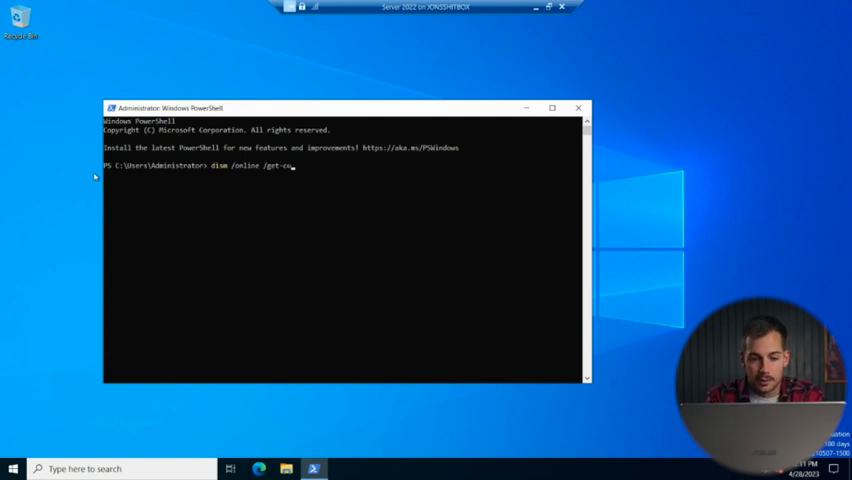
pyautogui.write('rrentedition')
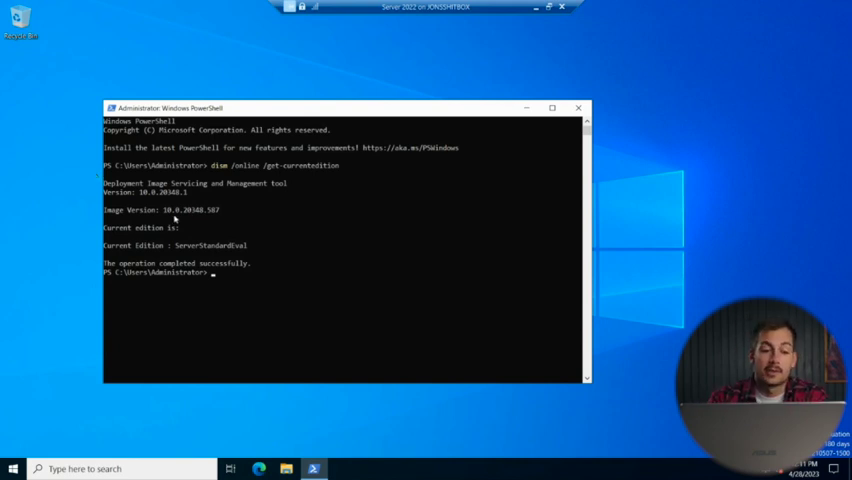
pyautogui.moveTo(233, 251)
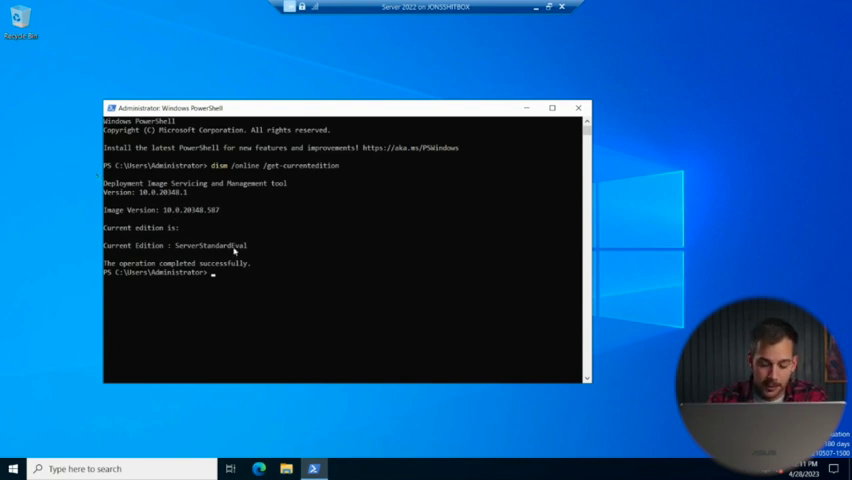
# Run dism /online /get-targeteditions, listing ServerStandard and ServerDatacenter as targets.
pyautogui.write('dism')
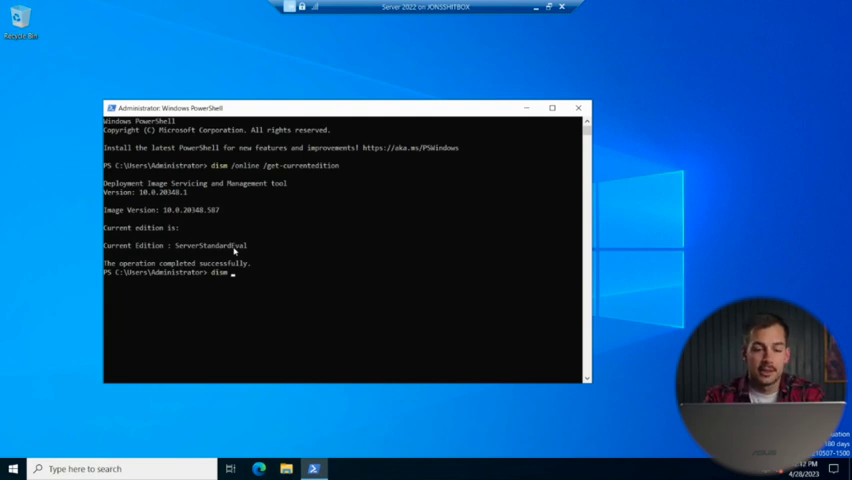
pyautogui.write('/')
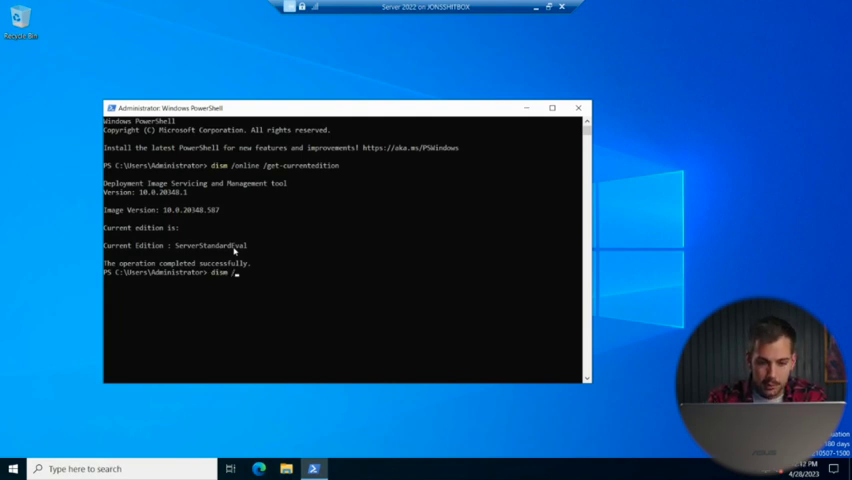
pyautogui.write('on')
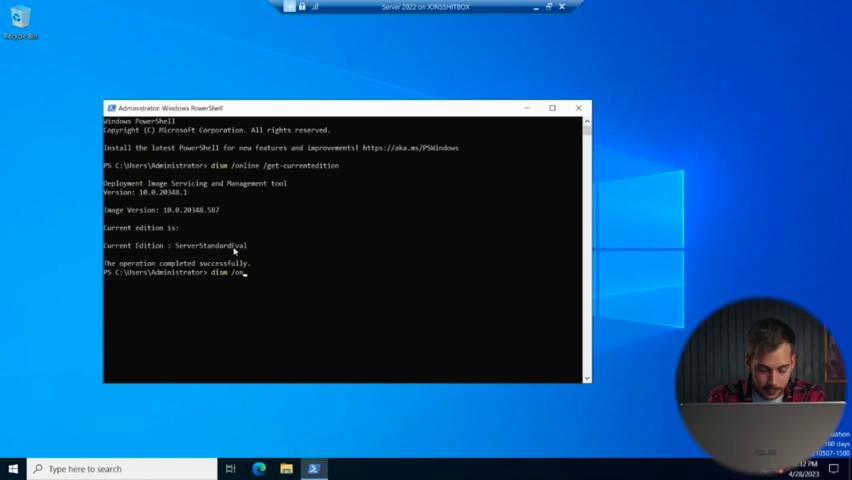
pyautogui.write('line /get-')
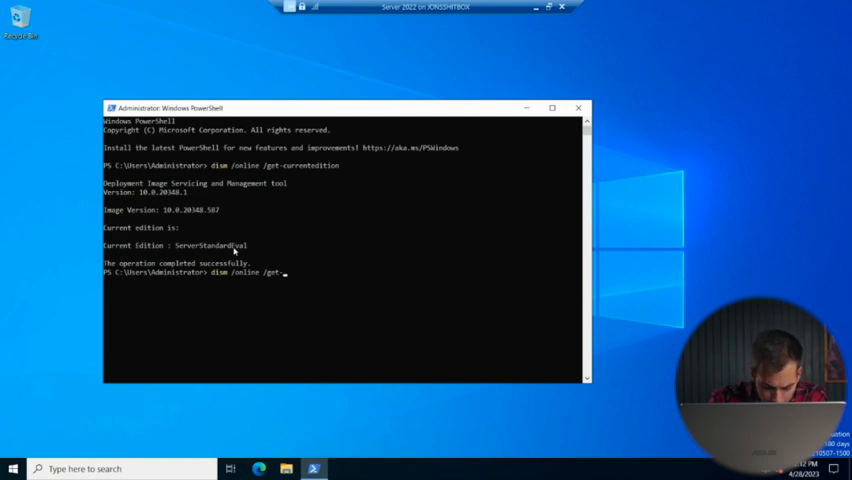
pyautogui.write('targeteditions')
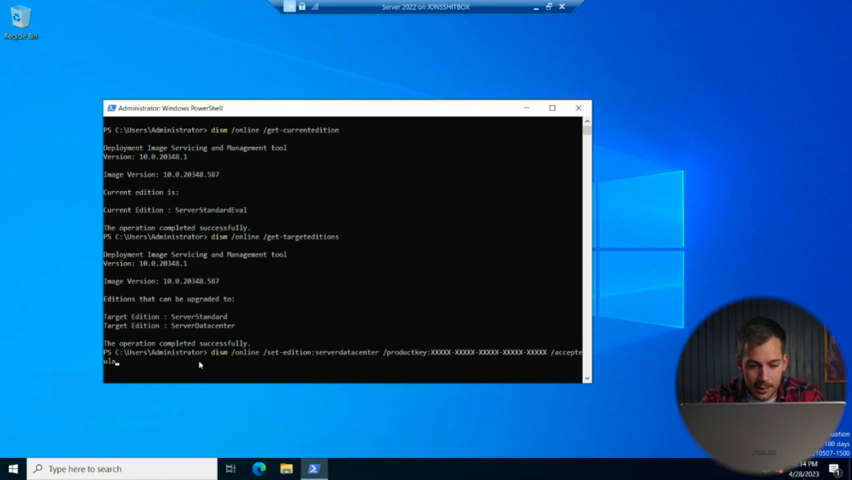
pyautogui.moveTo(302, 355)
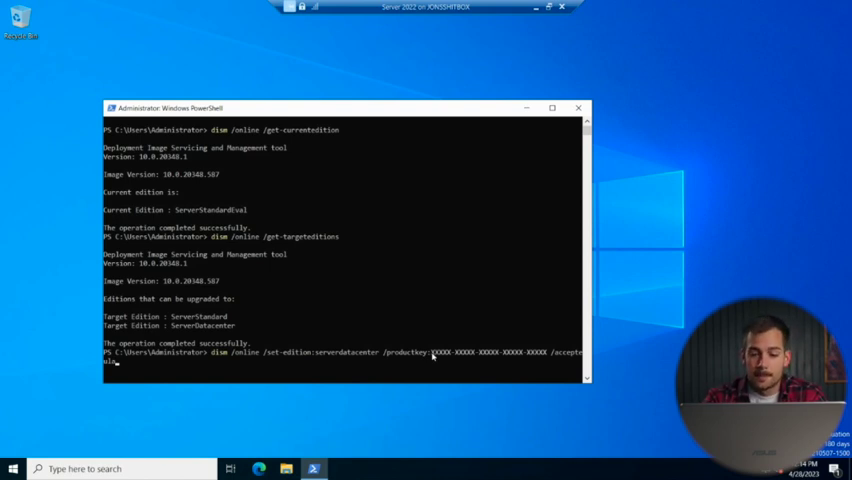
pyautogui.moveTo(490, 360)
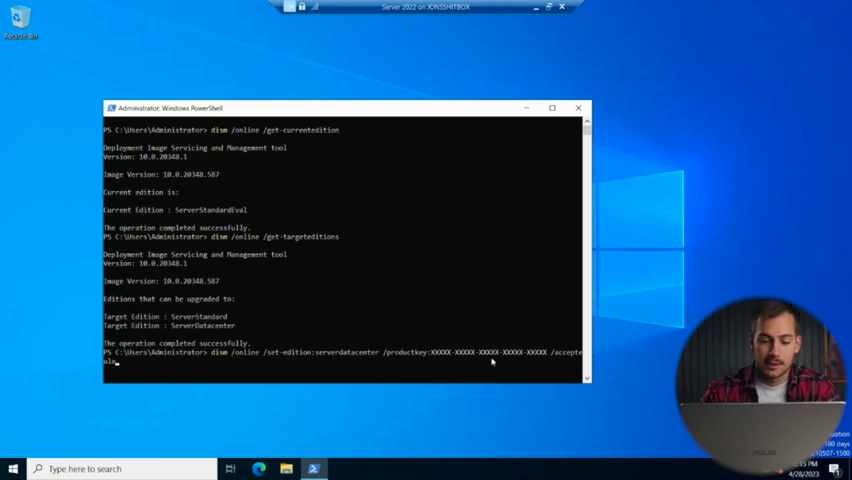